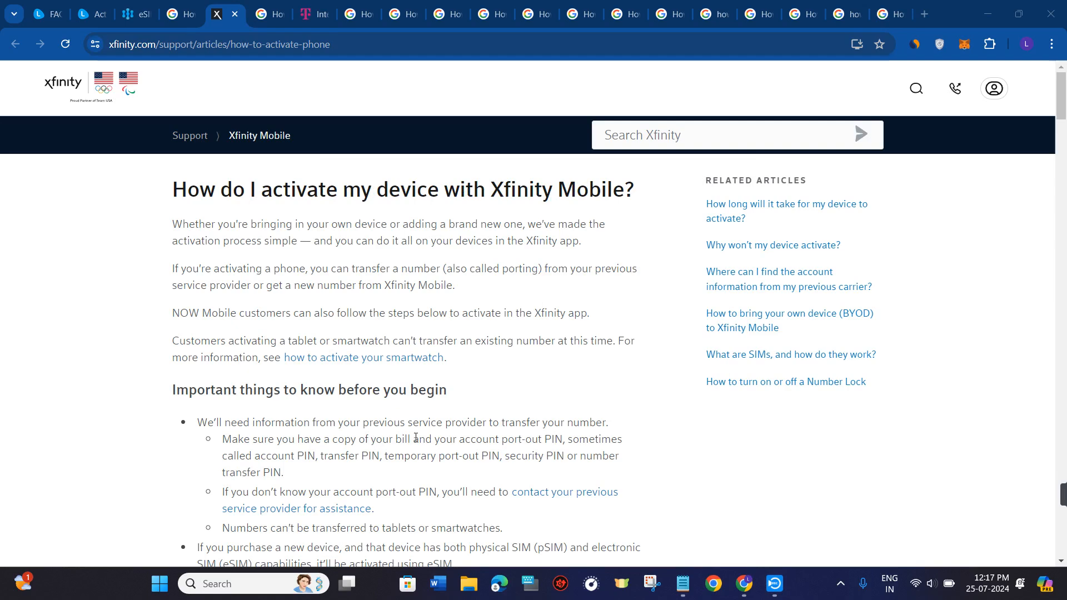
Step: Reach the 'Activate your device in the Xfinity app' section and highlight its 'begin activation' phrase
scroll(down, 3)
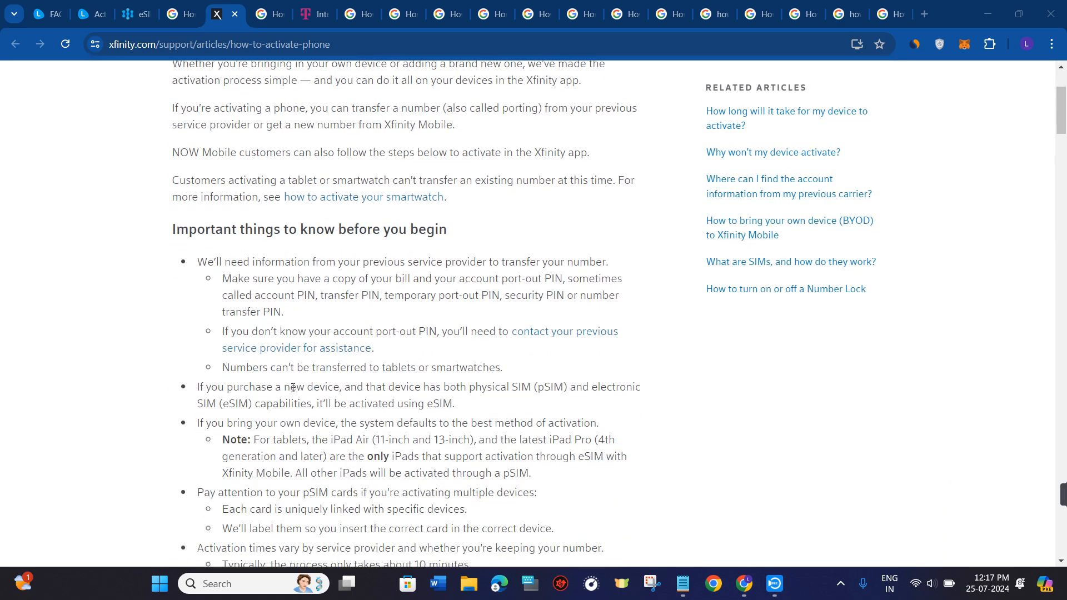
scroll(down, 3)
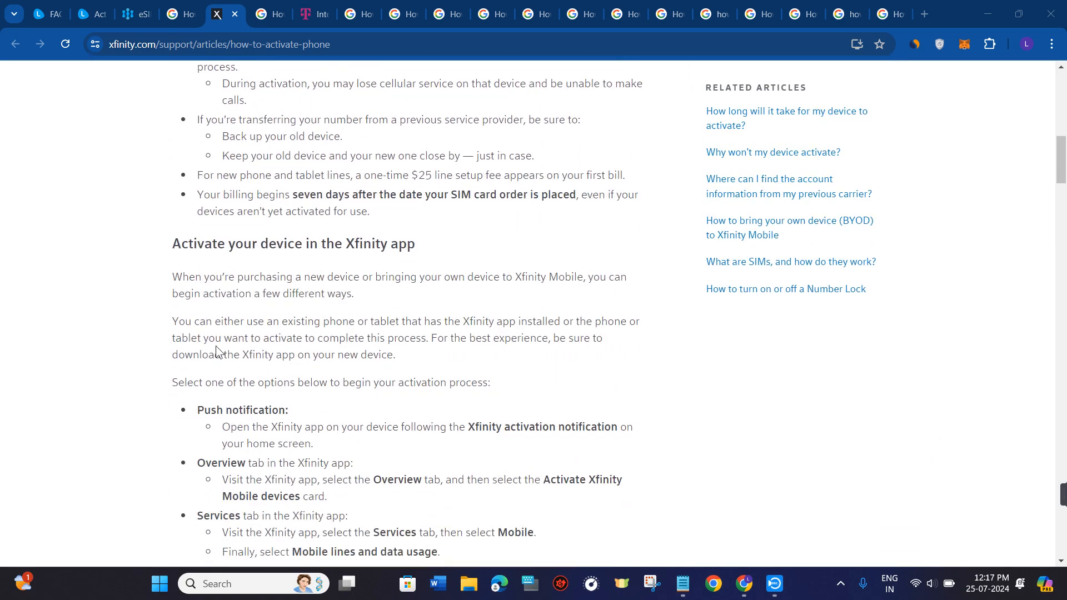
scroll(down, 3)
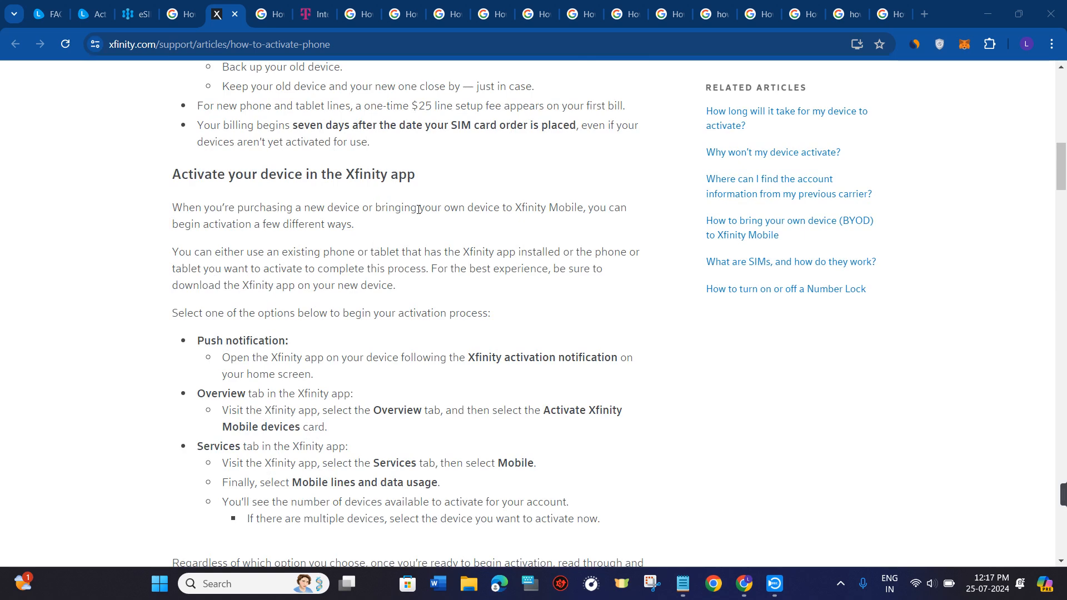
scroll(down, 3)
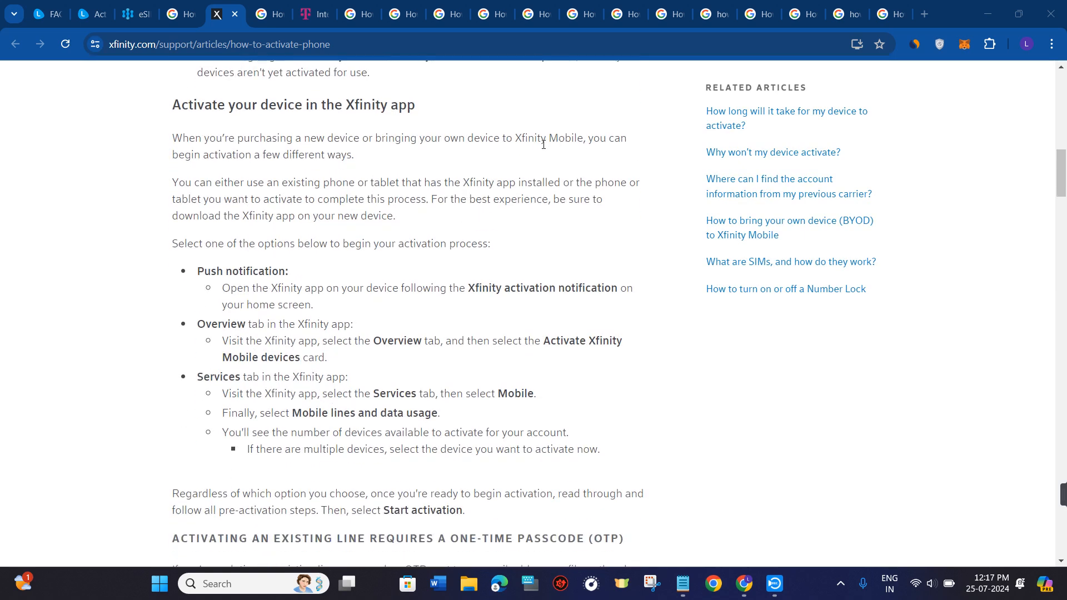
drag(172, 154, 234, 154)
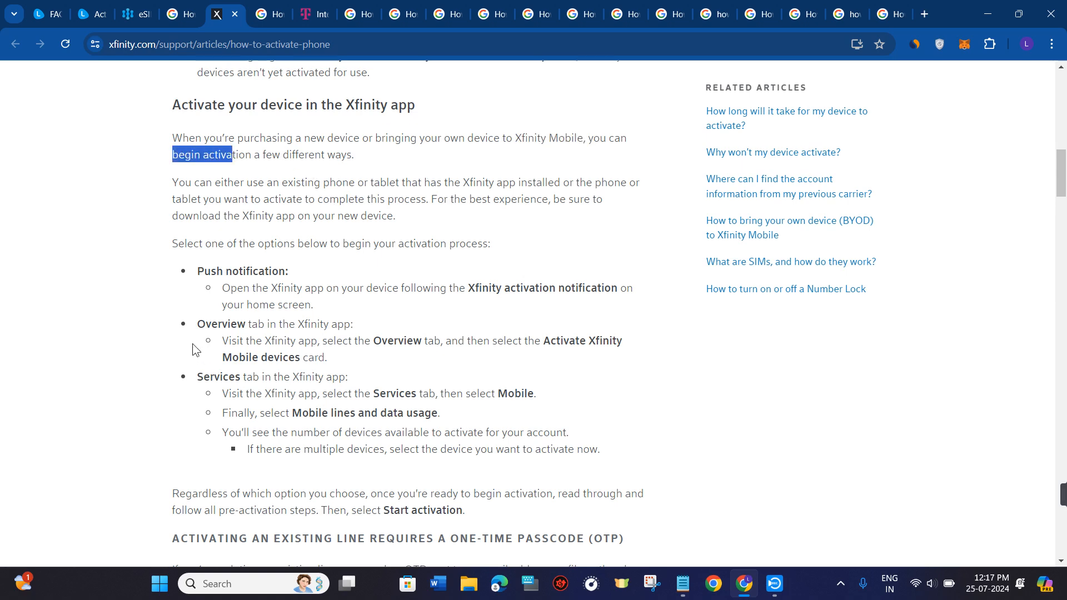
Step: Zoom the page in, clear the stray selection, and highlight 'Activate Xfinity Mobile devices card' in the Overview bullet
key(ctrl+plus)
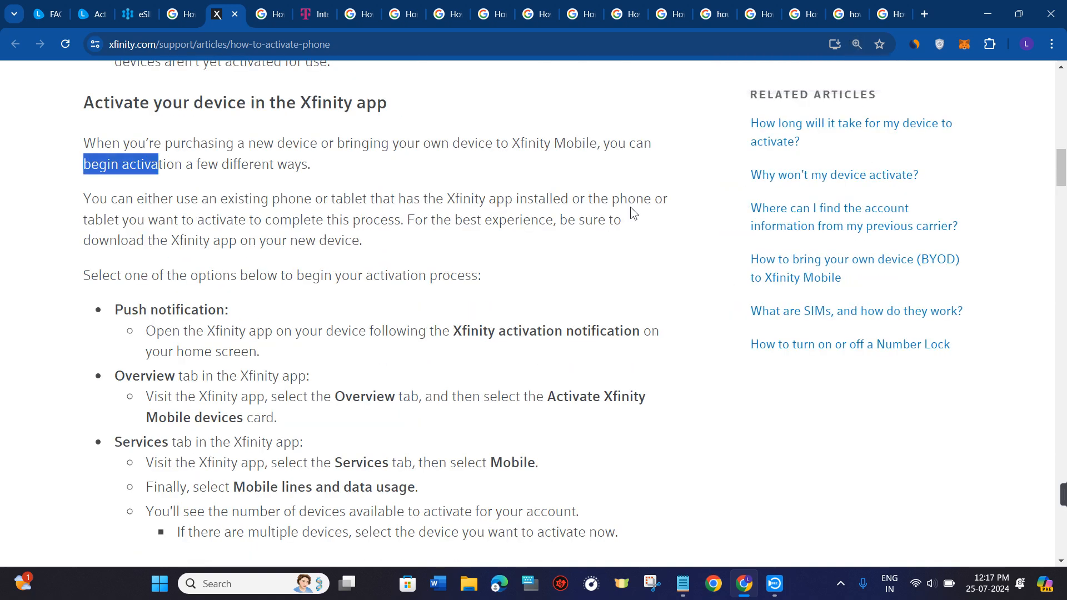
scroll(down, 3)
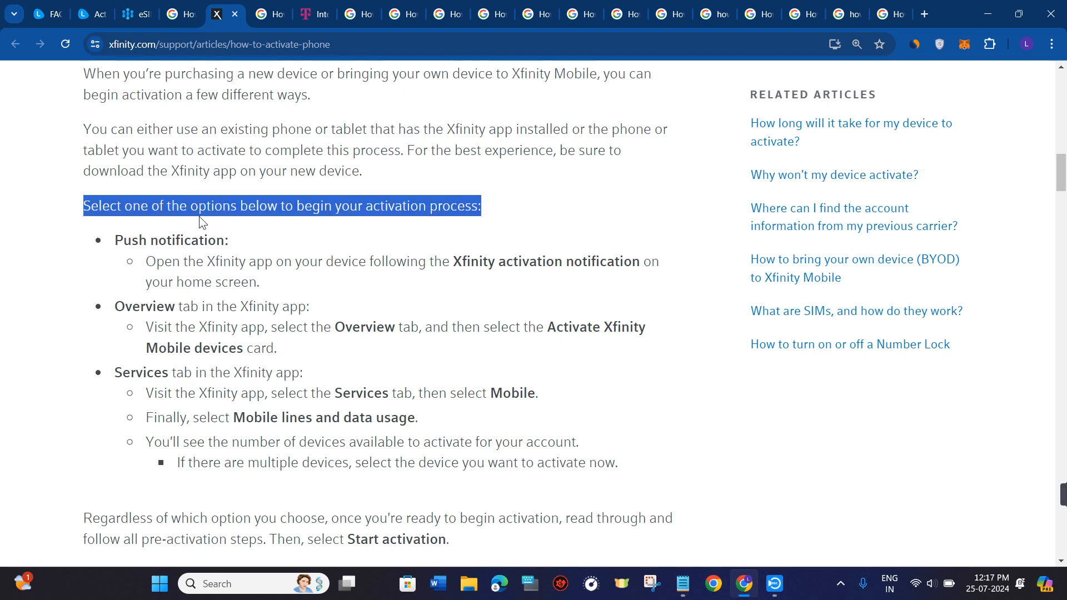
mouse_move(459, 235)
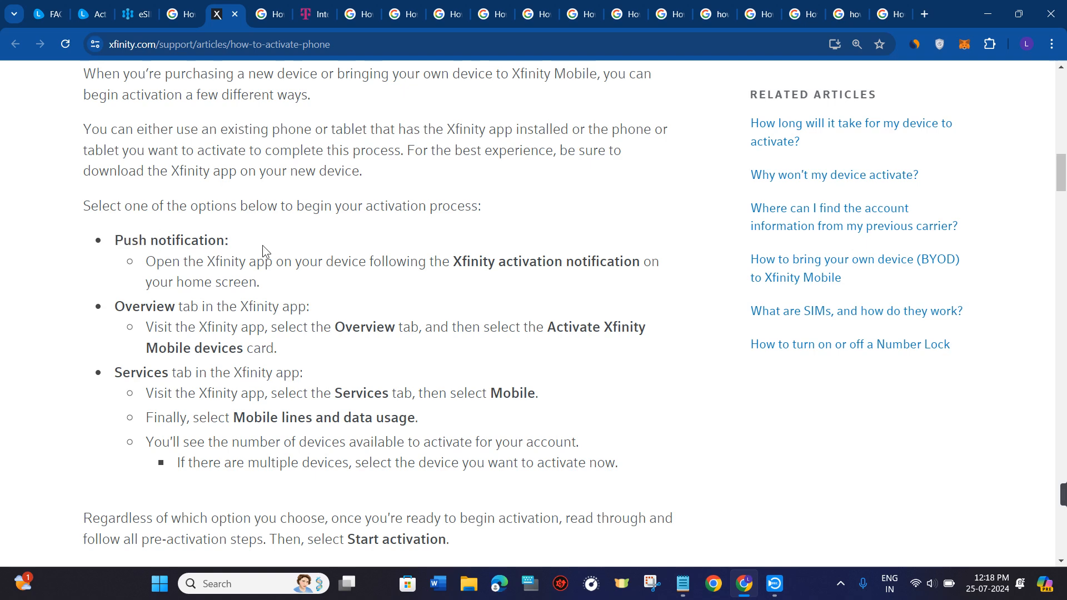
mouse_move(148, 266)
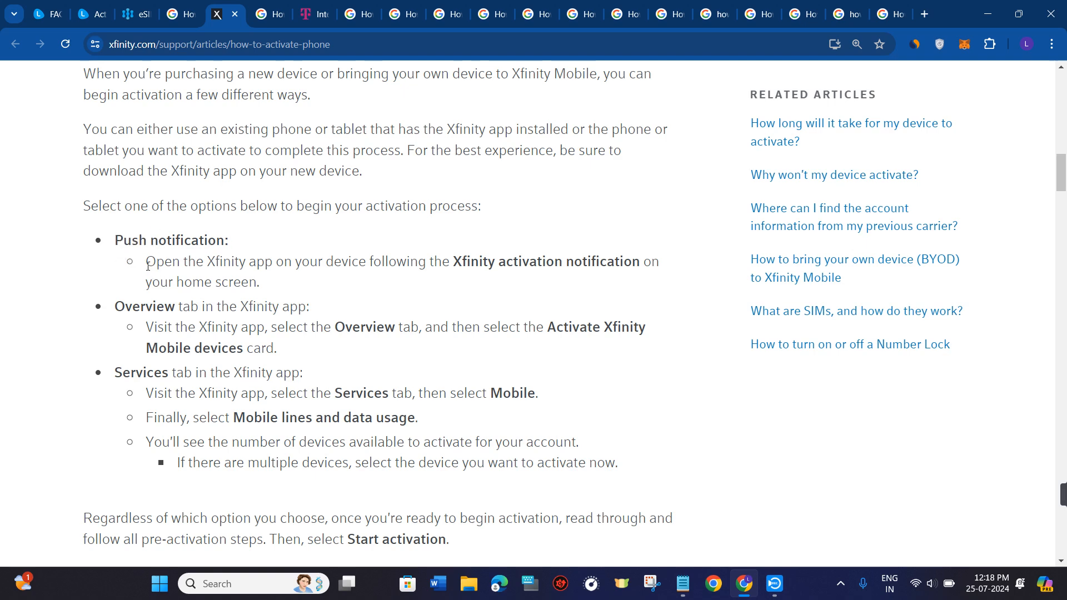
mouse_move(529, 277)
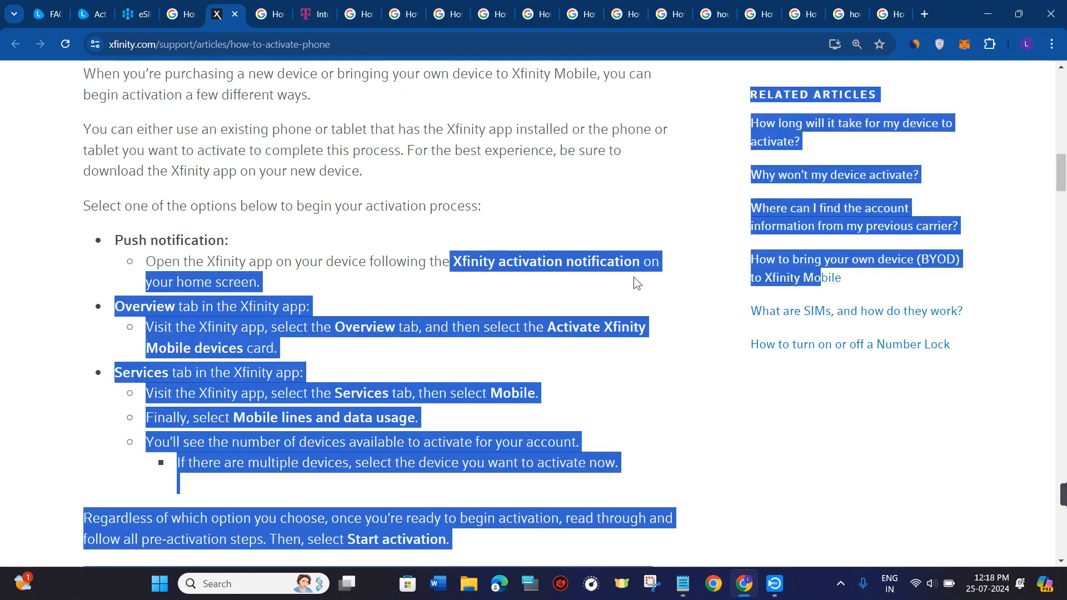
click(660, 278)
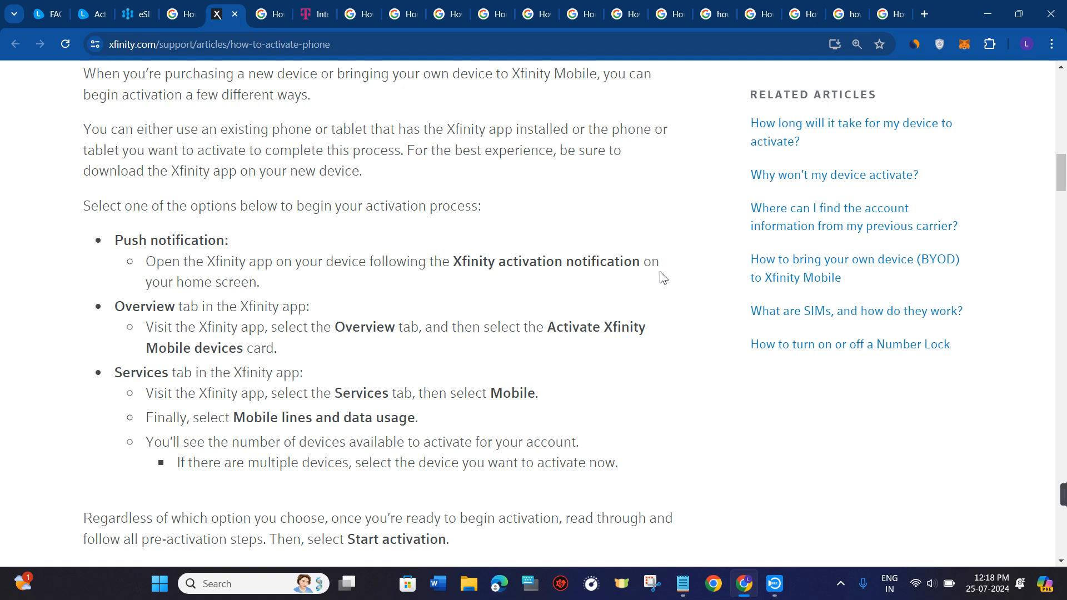
drag(145, 281, 259, 281)
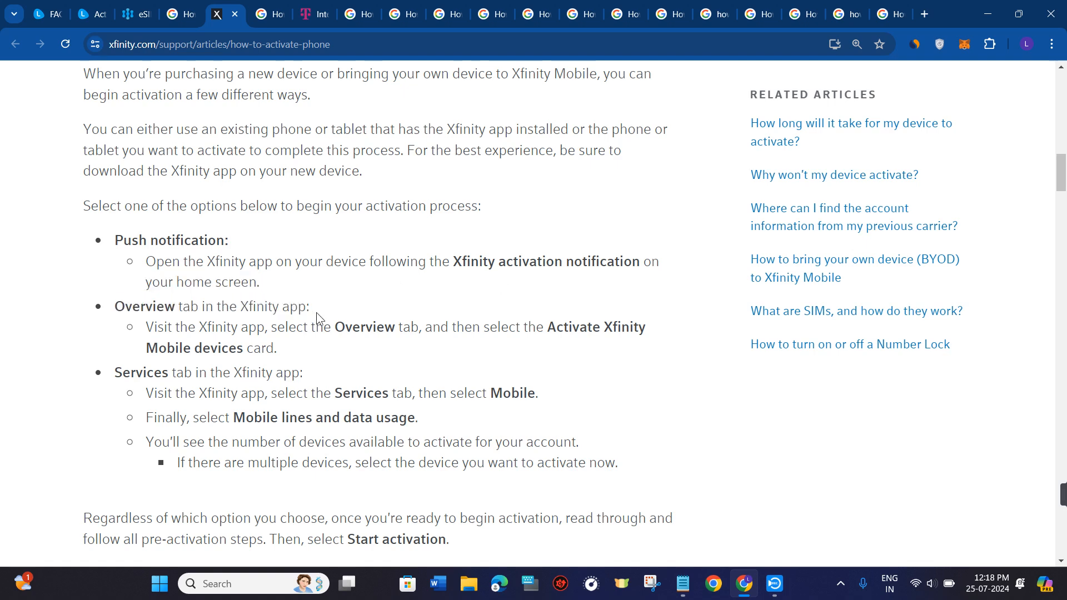
drag(145, 327, 299, 327)
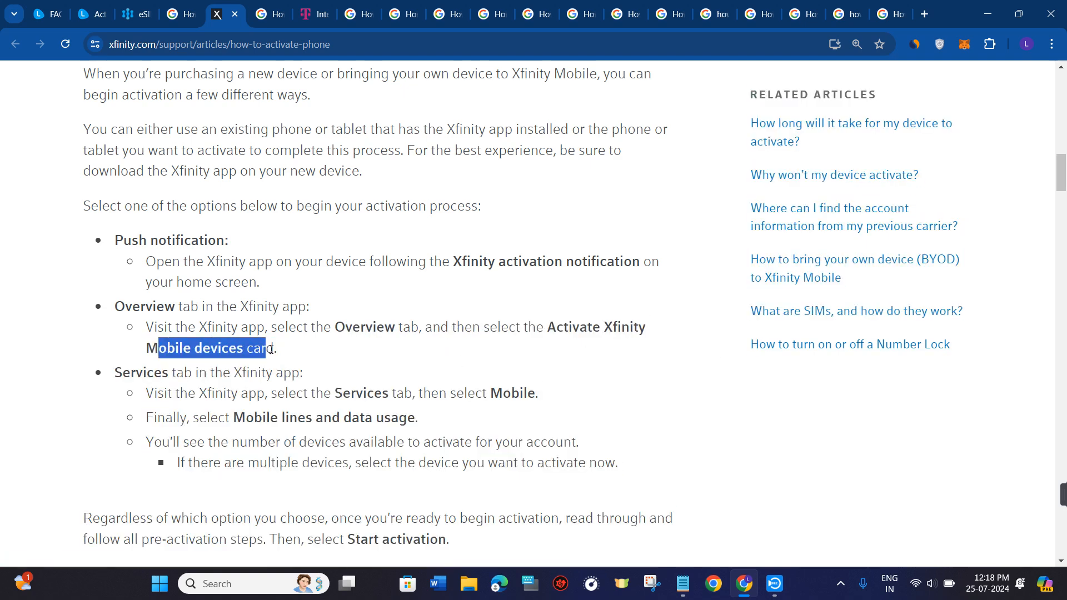
Step: Highlight the line about the number of devices available to activate, then clear it
scroll(down, 3)
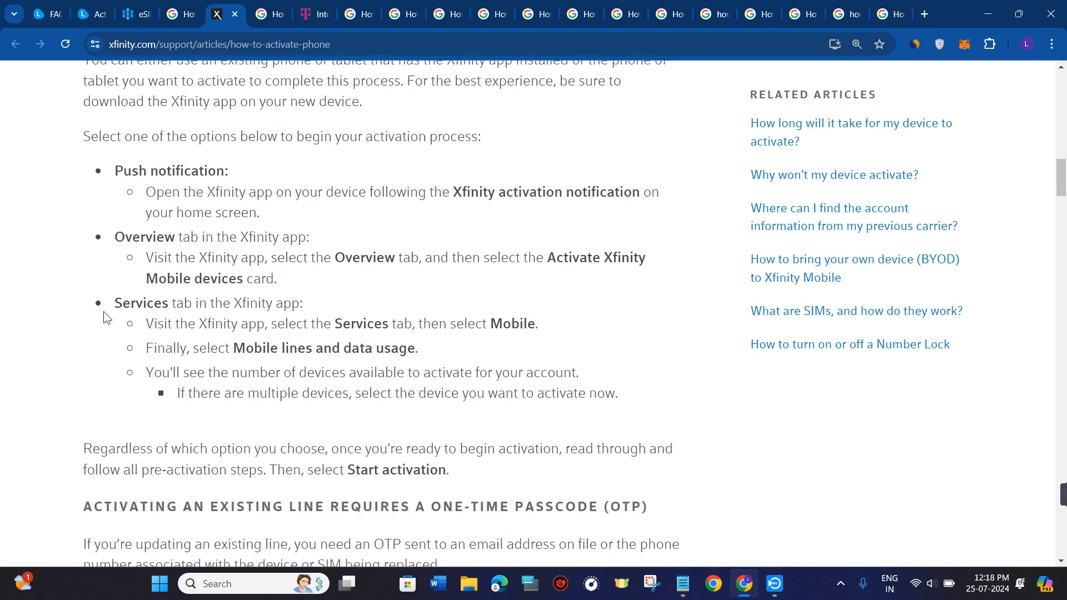
double_click(136, 302)
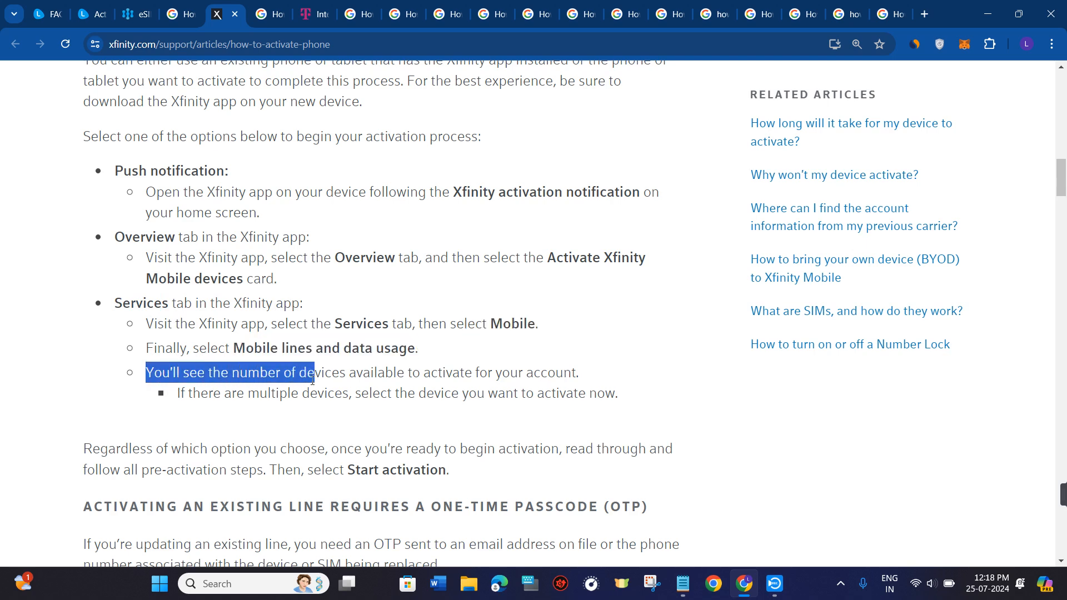
drag(311, 372, 574, 372)
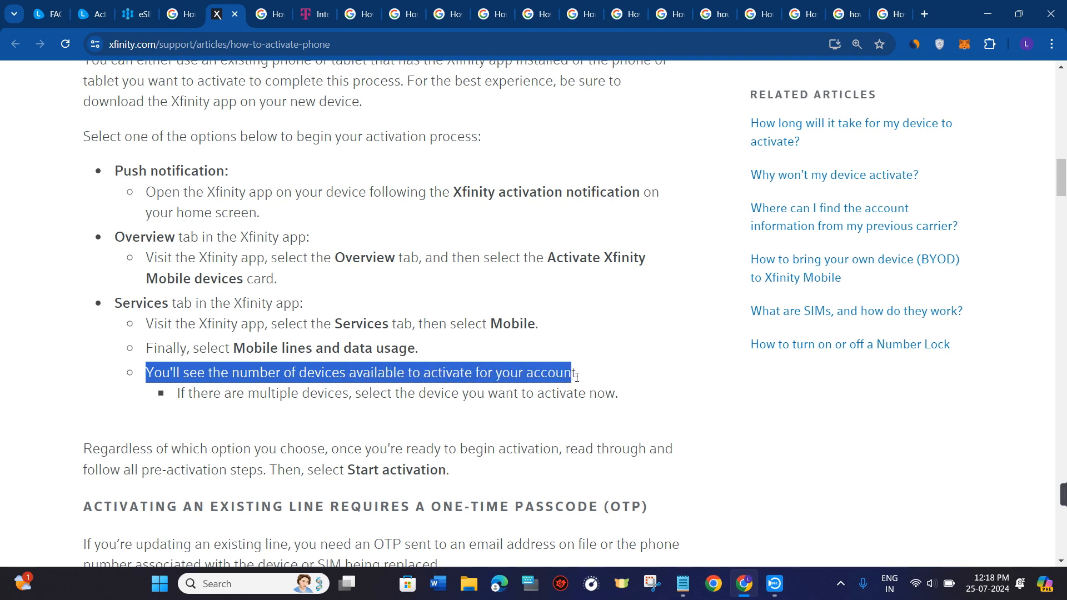
click(287, 431)
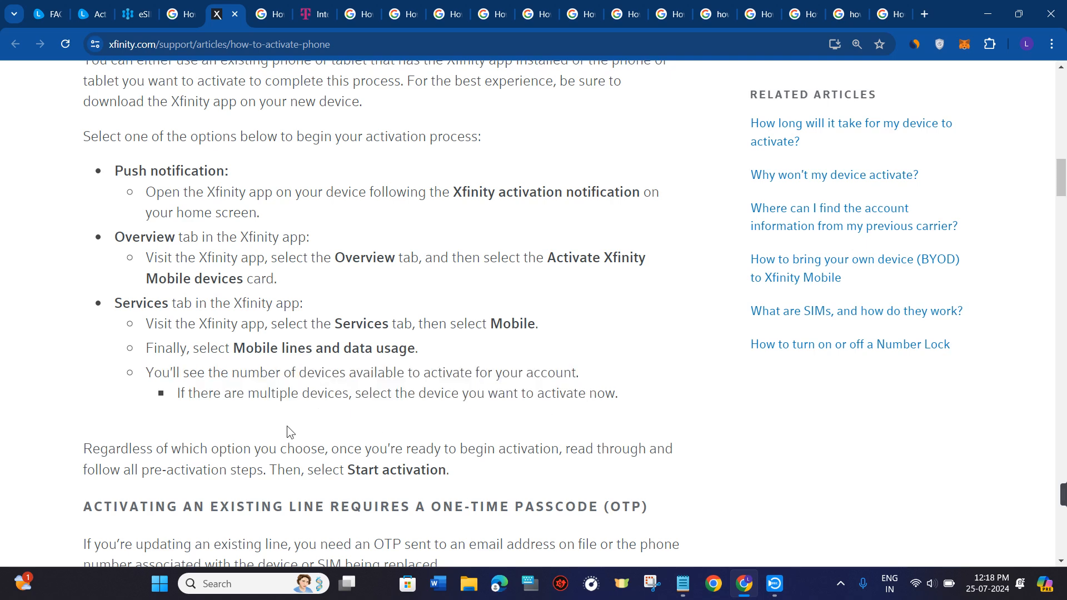
Step: Highlight the 'Regardless of which option…' sentence about following all pre-activation steps
scroll(down, 3)
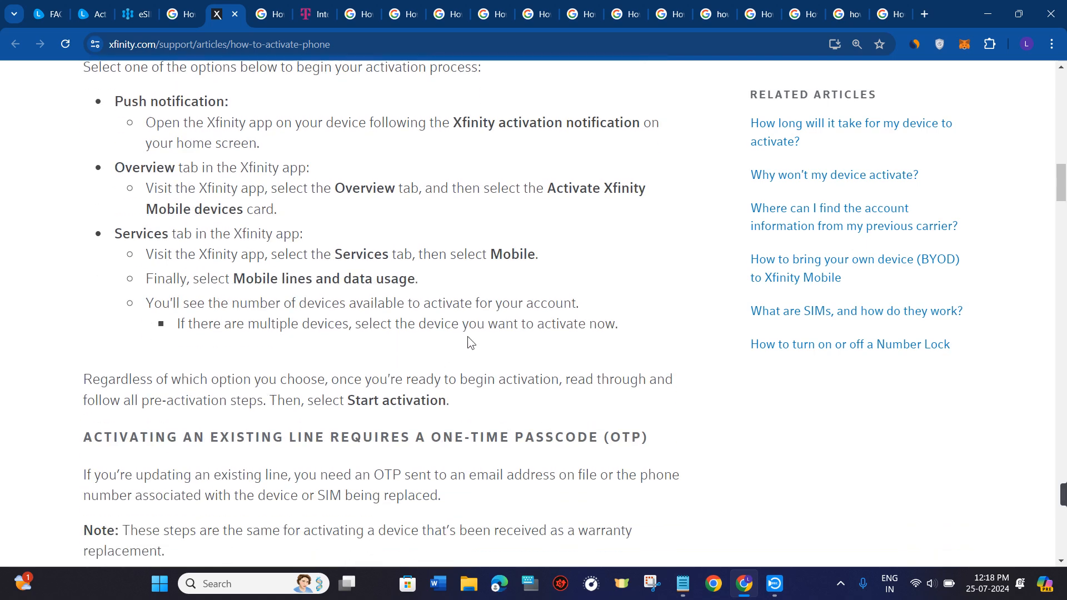
drag(82, 379, 235, 379)
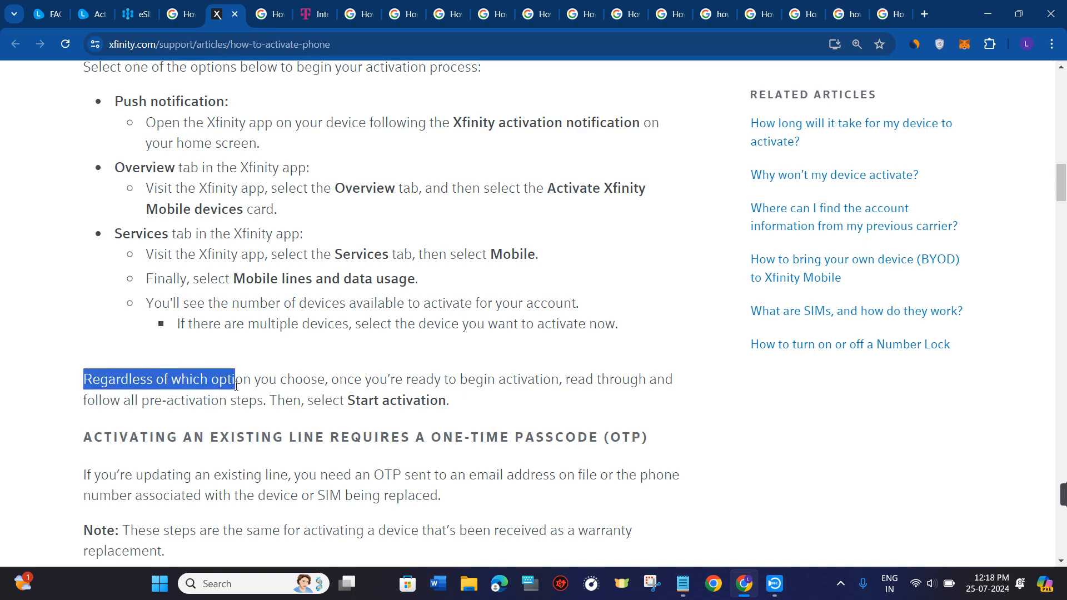
drag(233, 379, 419, 379)
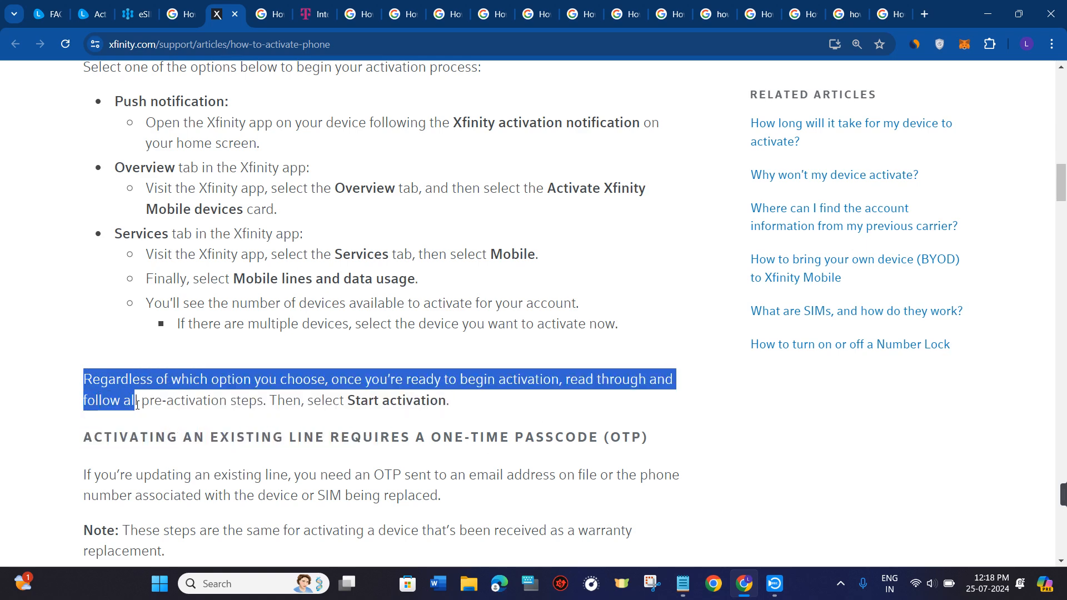
drag(136, 400, 275, 400)
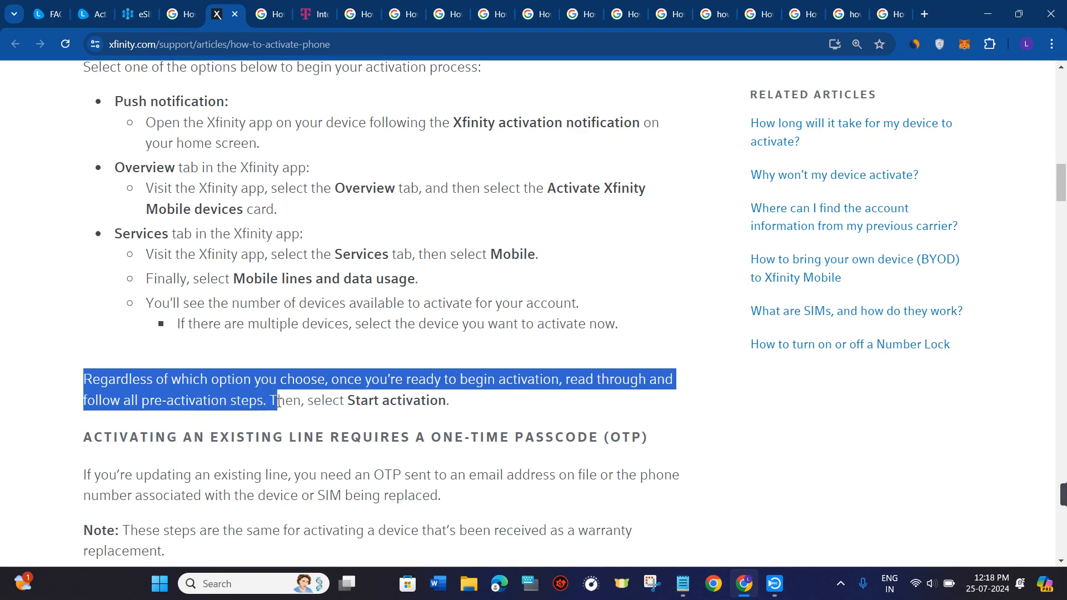
Step: Skim the OTP, number transfer and eSIM sections, then scroll back up toward the article title
scroll(down, 3)
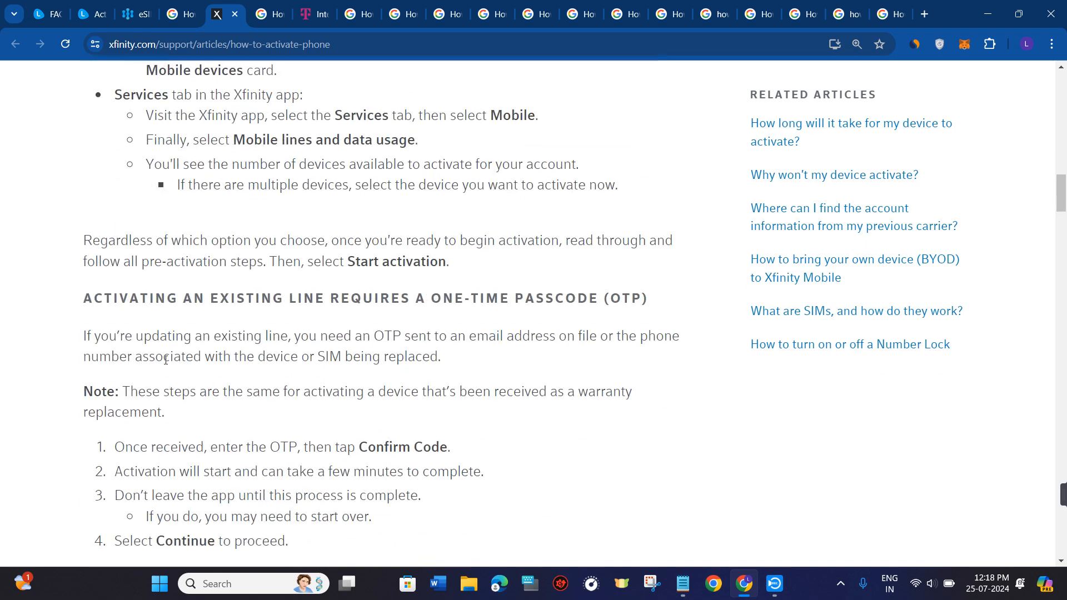
scroll(down, 3)
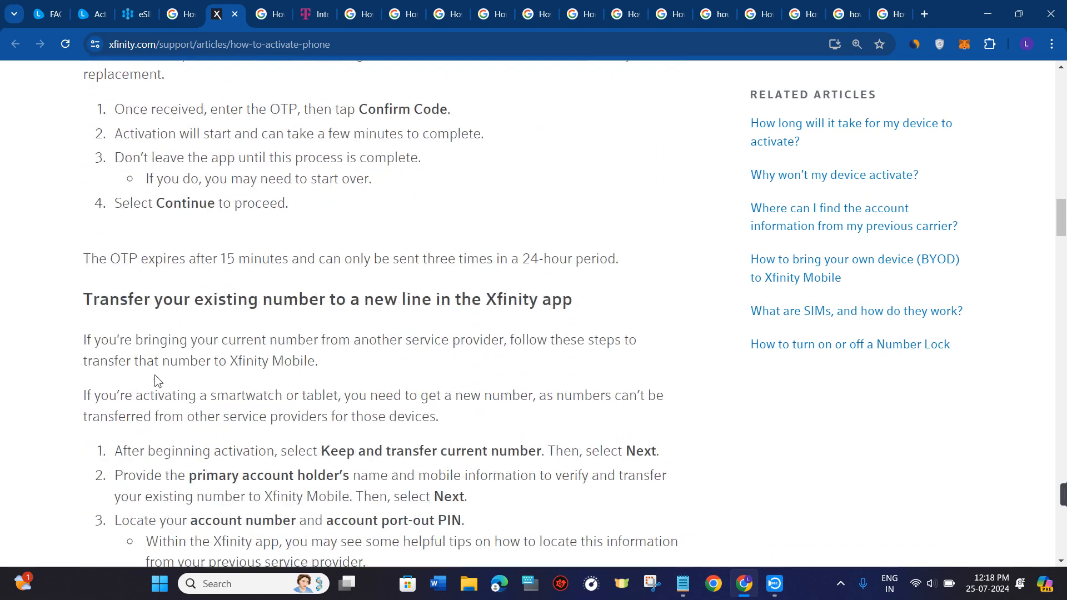
scroll(down, 3)
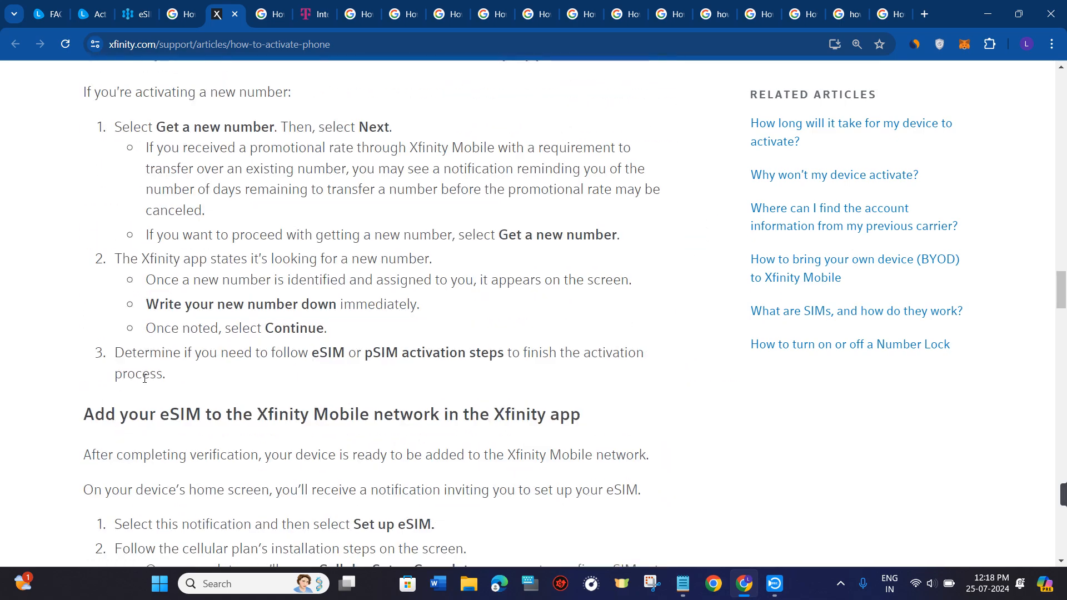
scroll(down, 3)
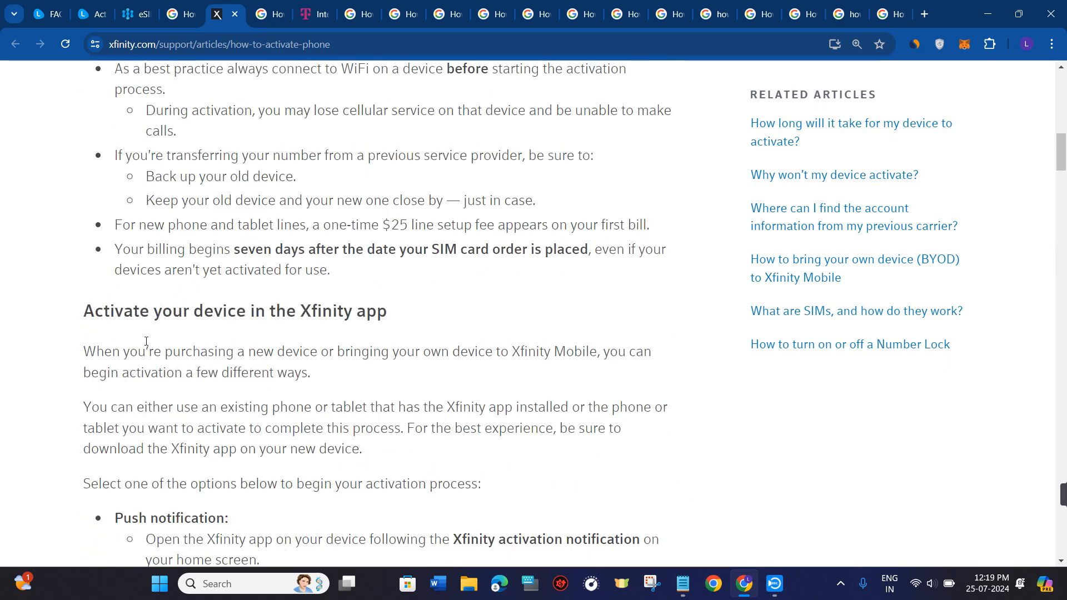
scroll(up, 3)
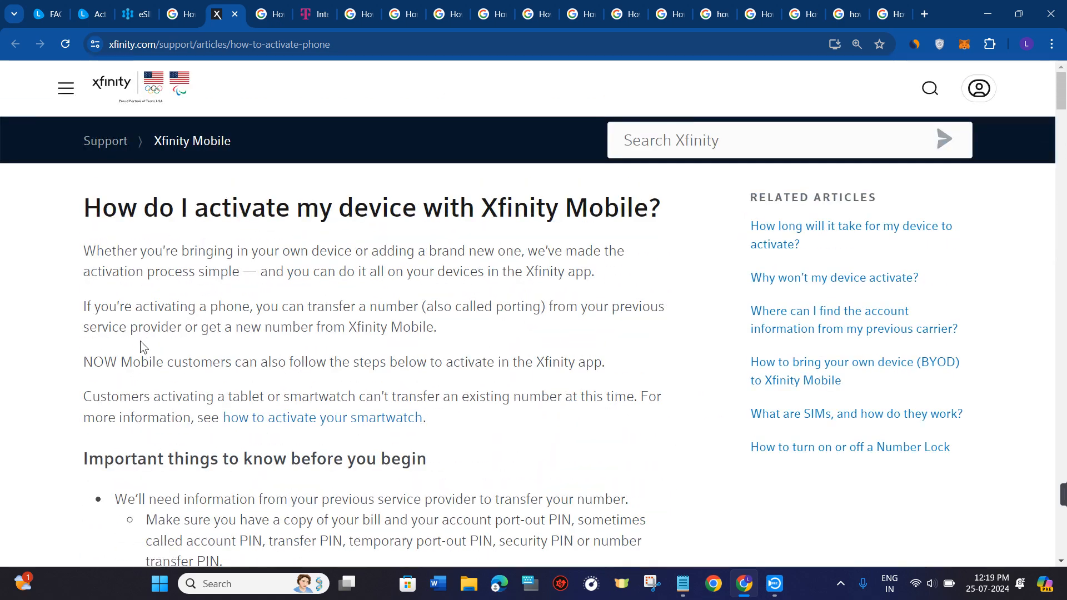